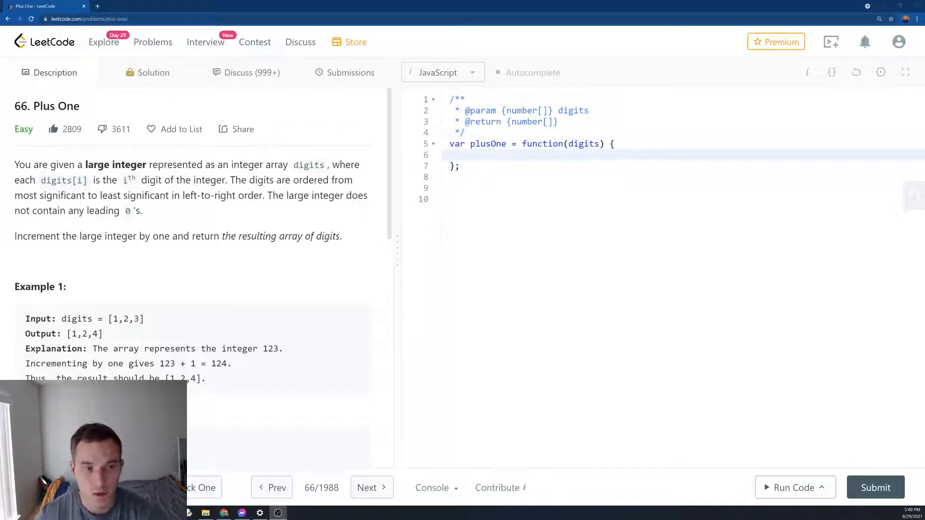
pyautogui.moveTo(119, 251)
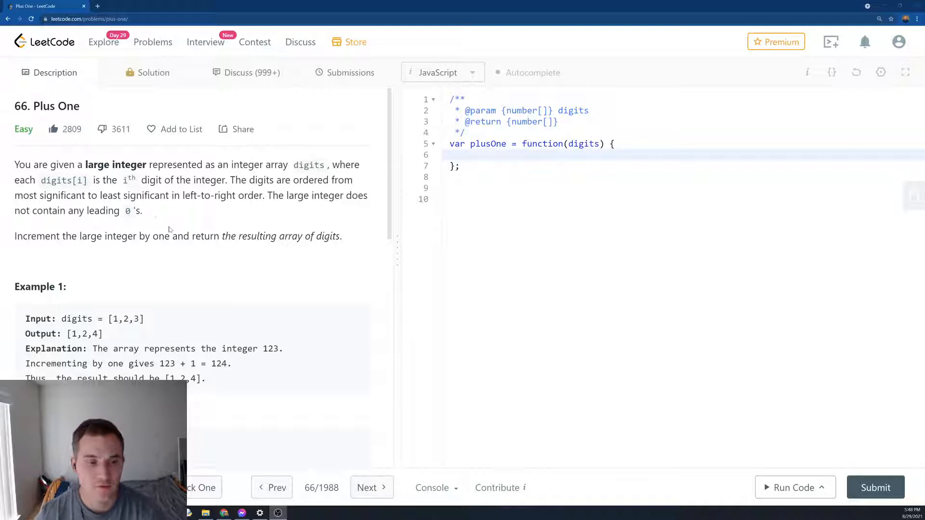
# Jot the expected outputs [1,2,4] and [1,0] as scratch lines below the plusOne function
pyautogui.scroll(-3)
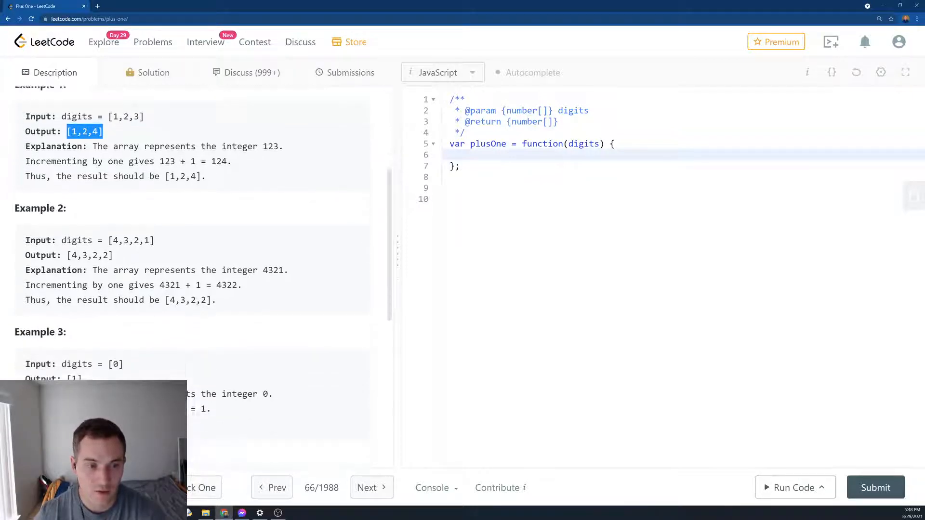
pyautogui.scroll(-3)
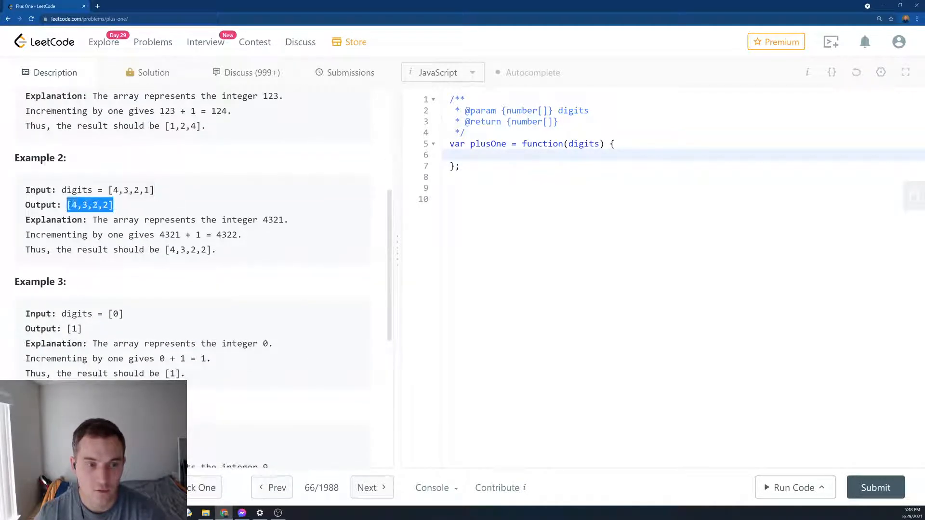
pyautogui.scroll(-3)
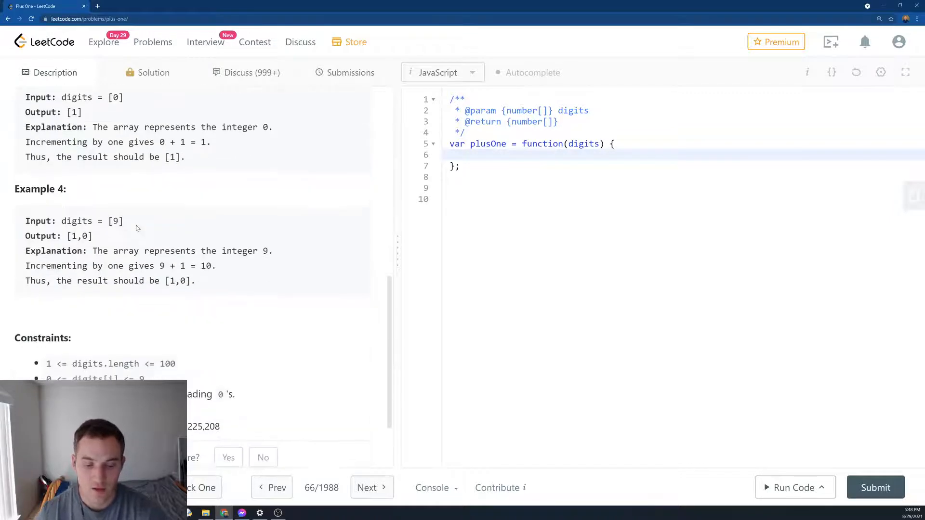
pyautogui.doubleClick(115, 222)
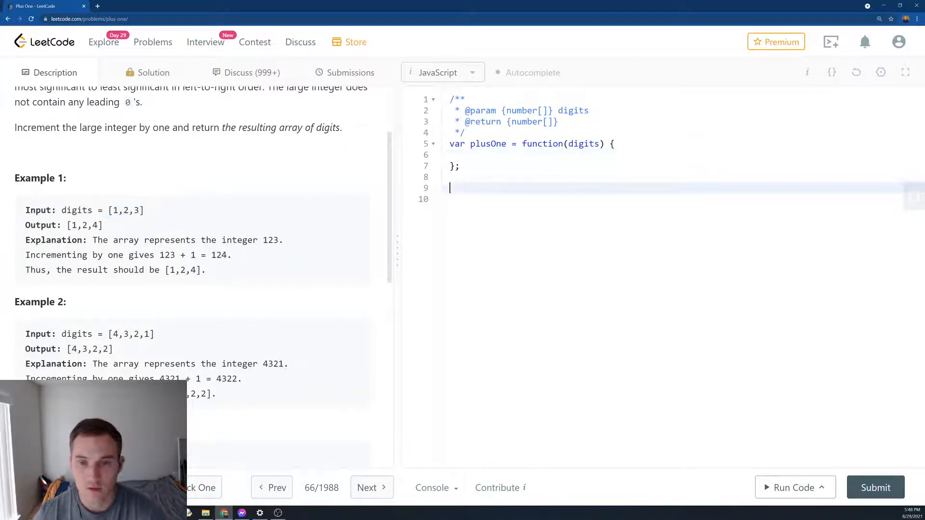
pyautogui.write('[1,2,3]')
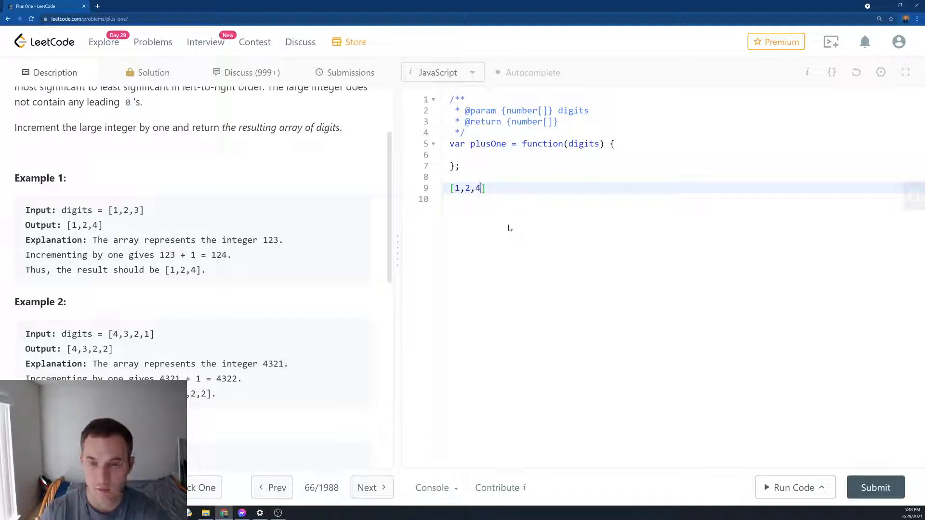
pyautogui.press('Enter')
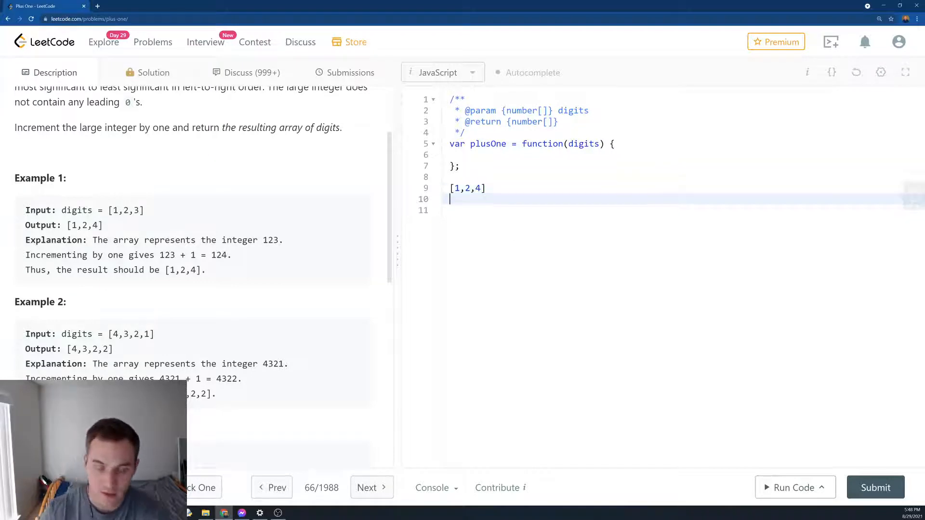
pyautogui.write('[1,2,3]')
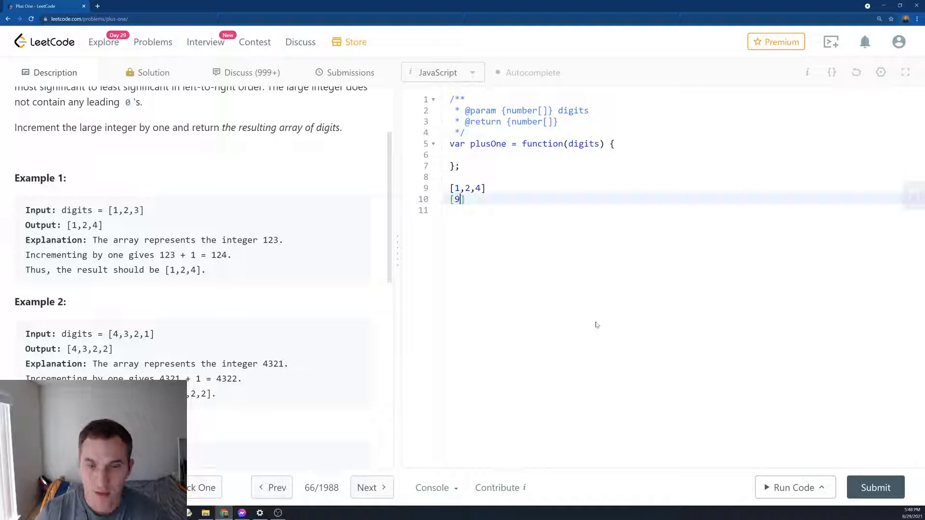
pyautogui.press('Backspace')
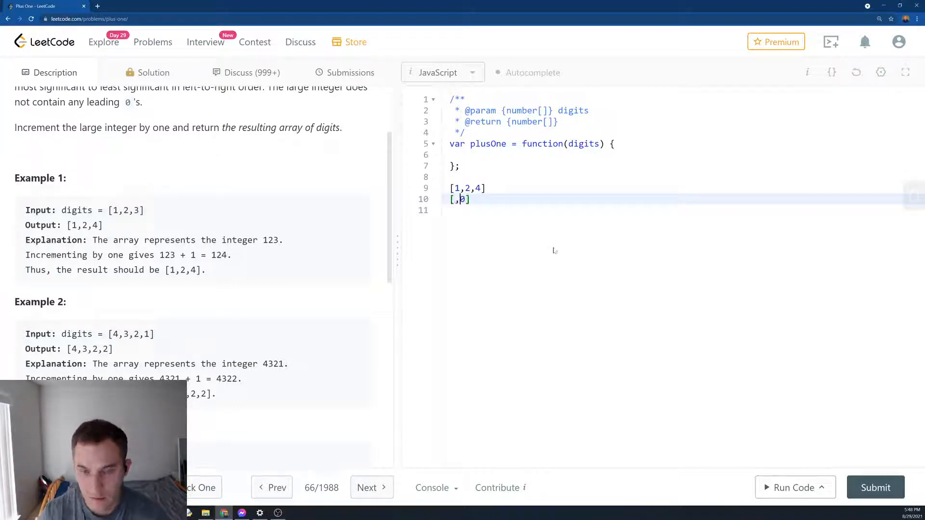
pyautogui.write('1')
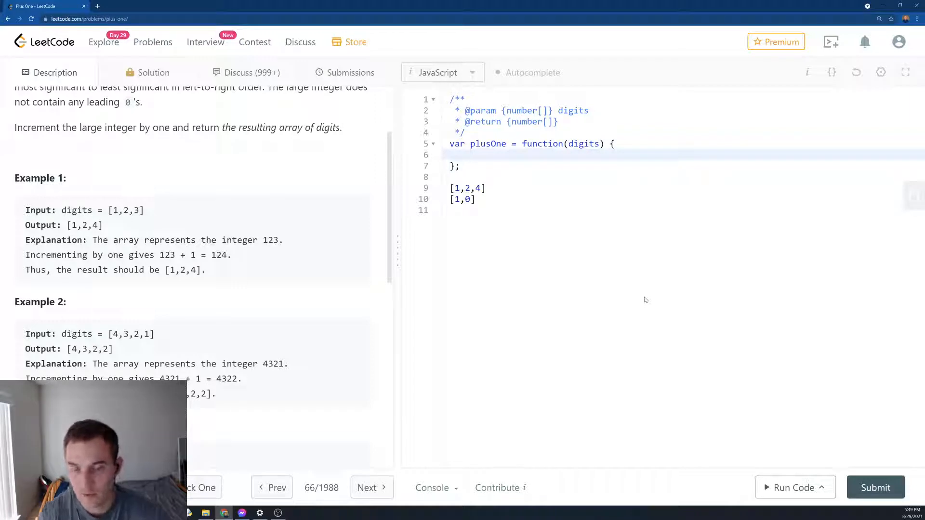
# Write the for loop header iterating i from digits.length-1 down to 0
pyautogui.write('for(')
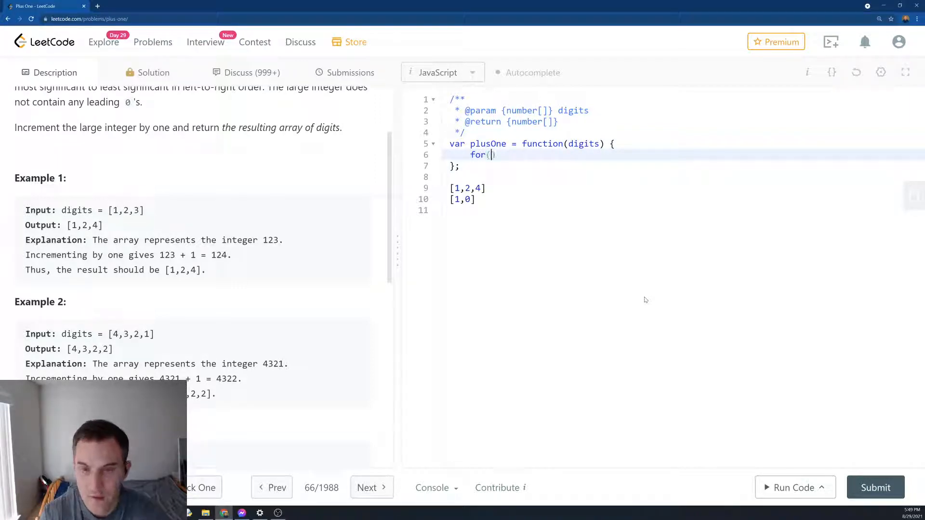
pyautogui.write('let i =')
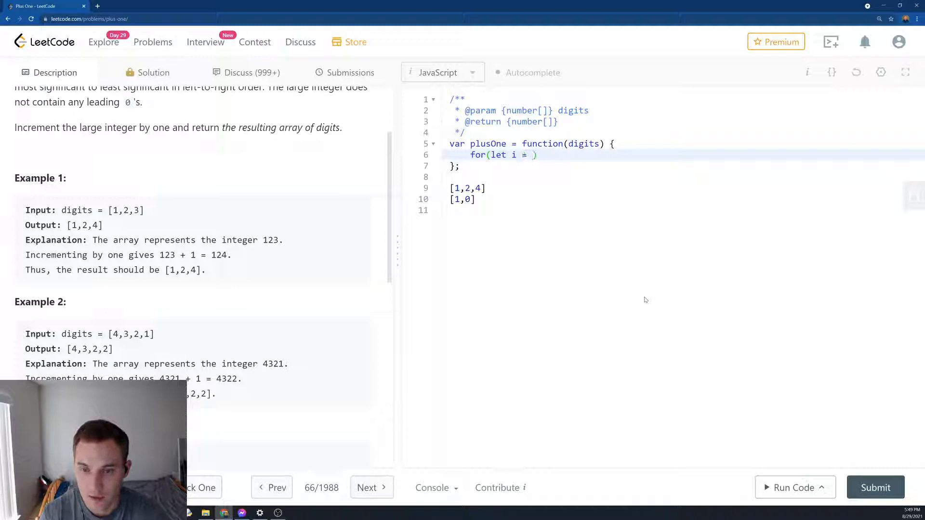
pyautogui.write('digits.length - 1')
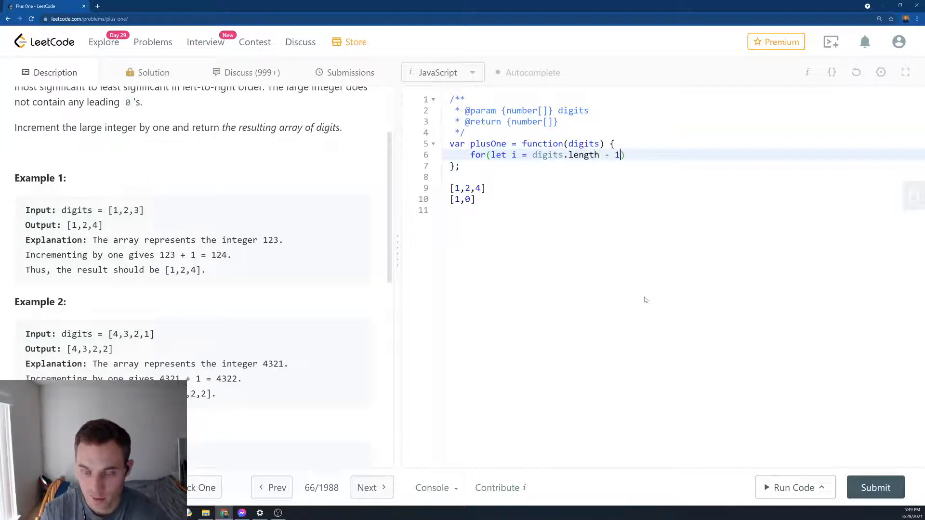
pyautogui.write('; i >=')
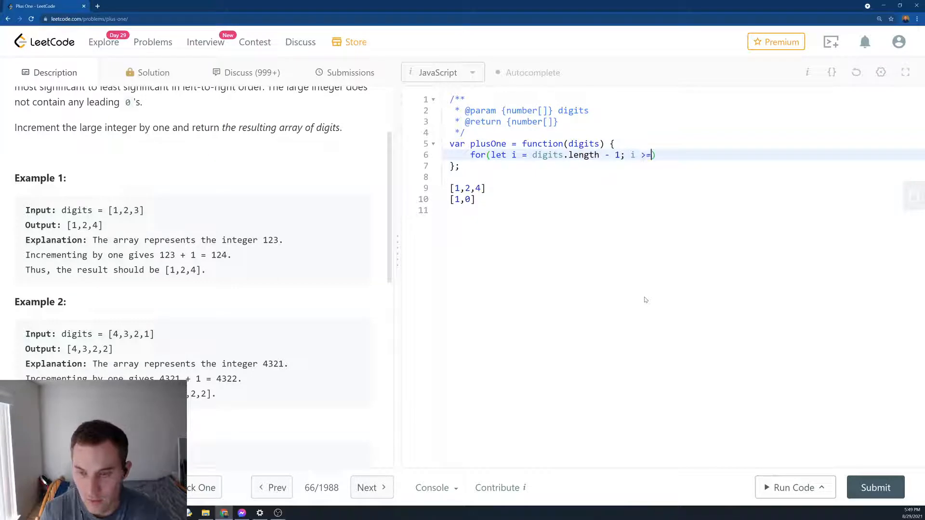
pyautogui.write('0;)')
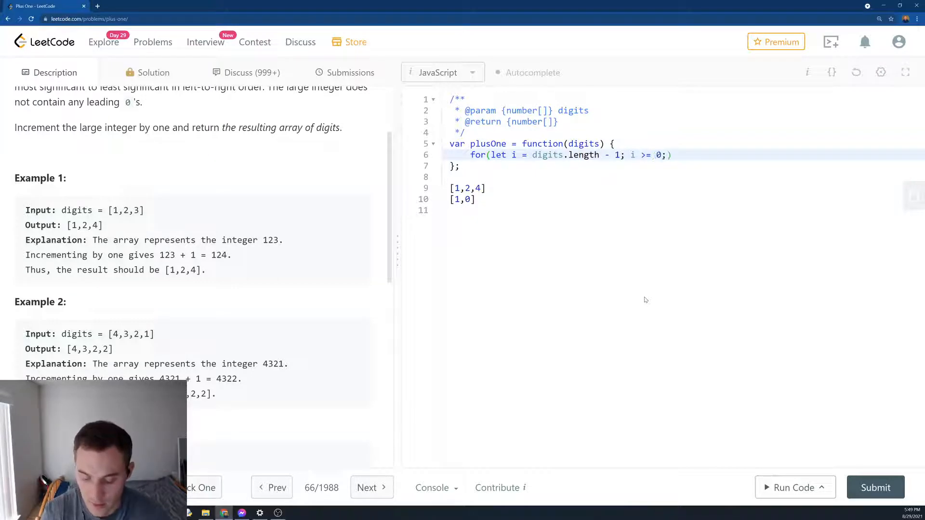
pyautogui.write('i--')
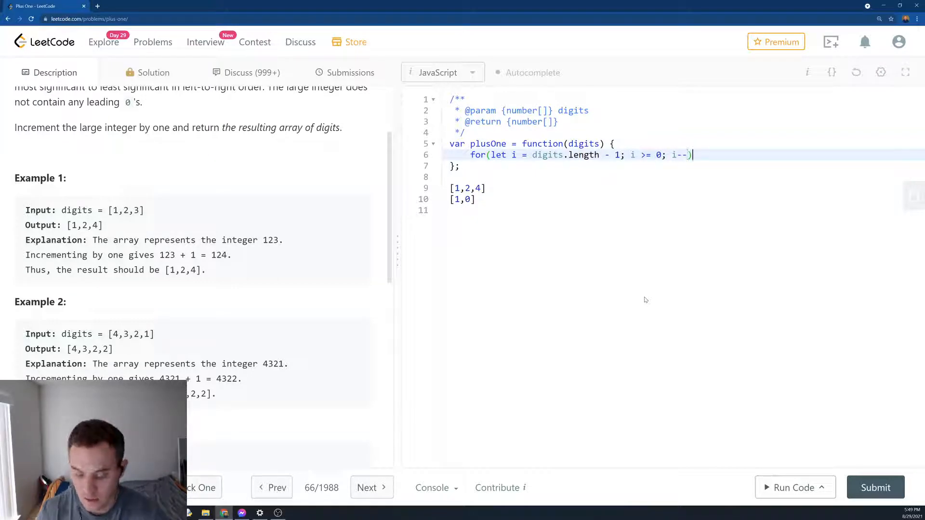
pyautogui.write('{')
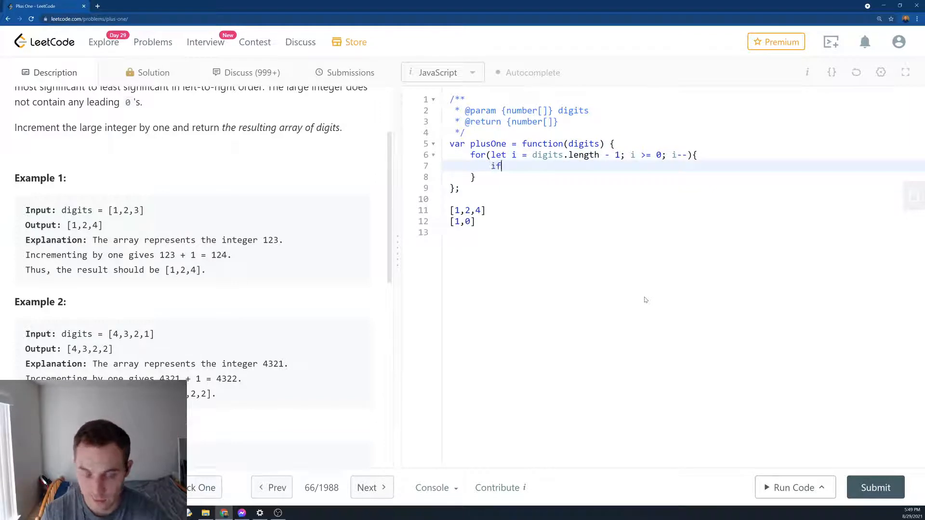
# Inside the loop, set digits[i] to 0 when it is 9, otherwise increment it and return digits
pyautogui.write('(digits[i]===9){')
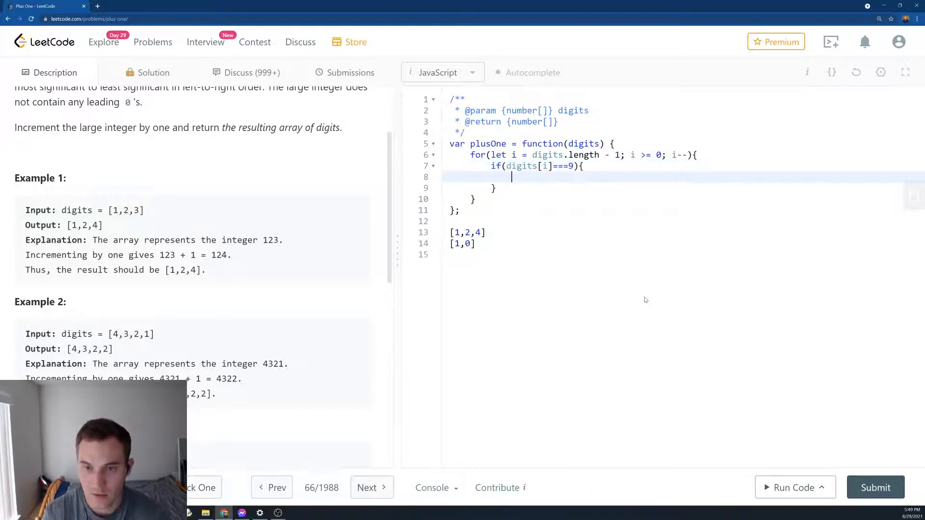
pyautogui.write('digits')
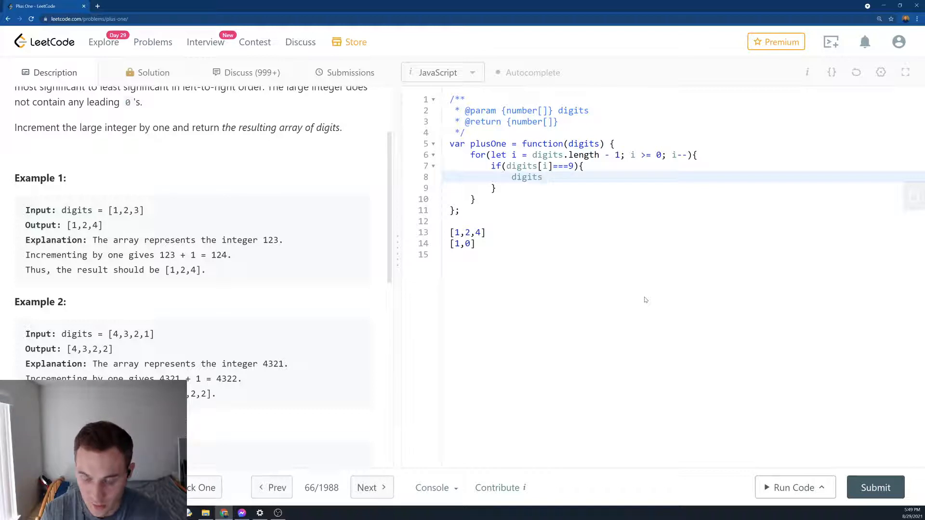
pyautogui.write('[i] = 0')
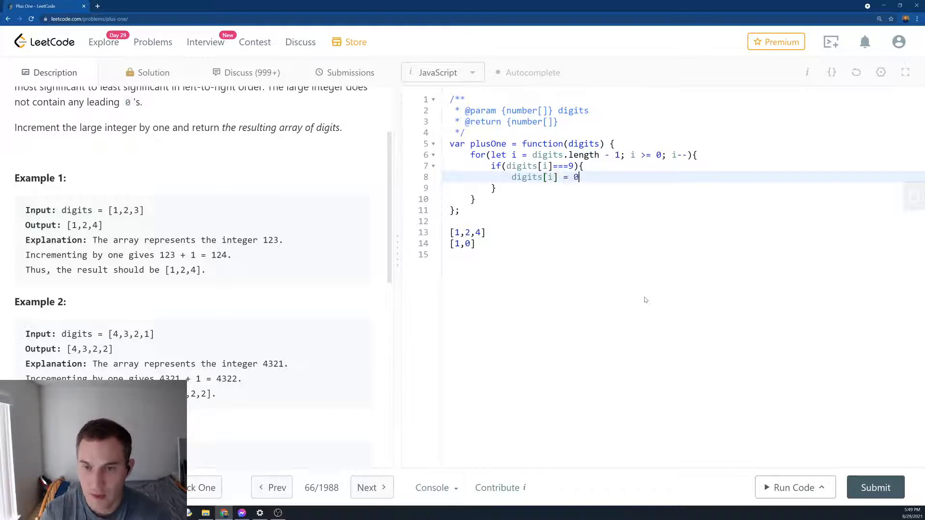
pyautogui.write('else {')
pyautogui.write('do')
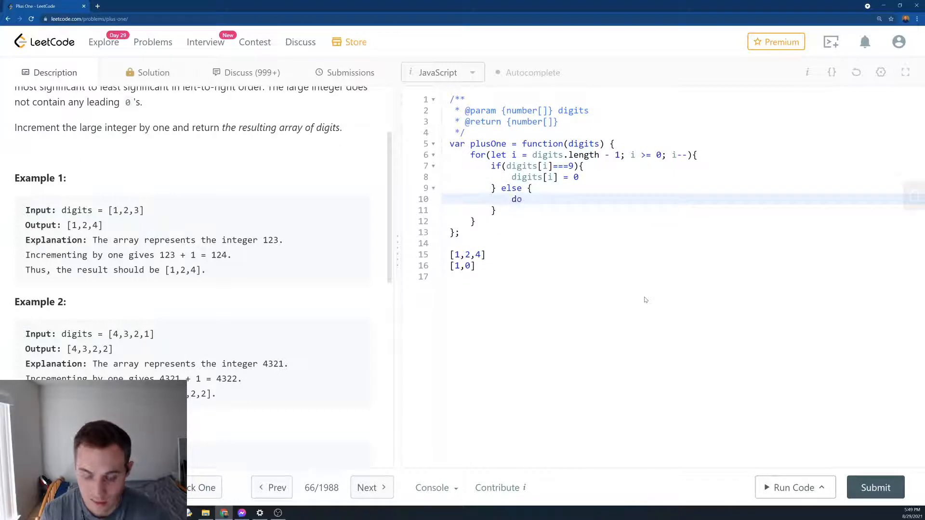
pyautogui.write('g')
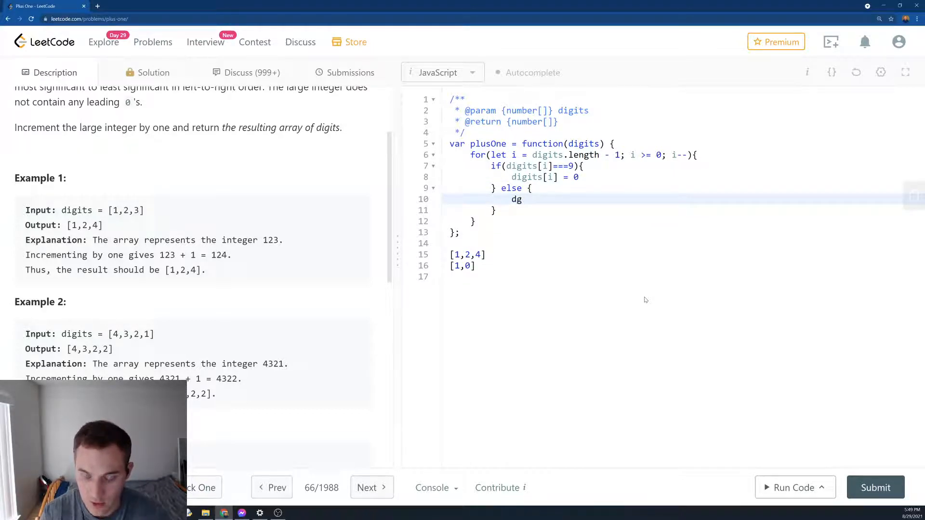
pyautogui.write('igits[i]')
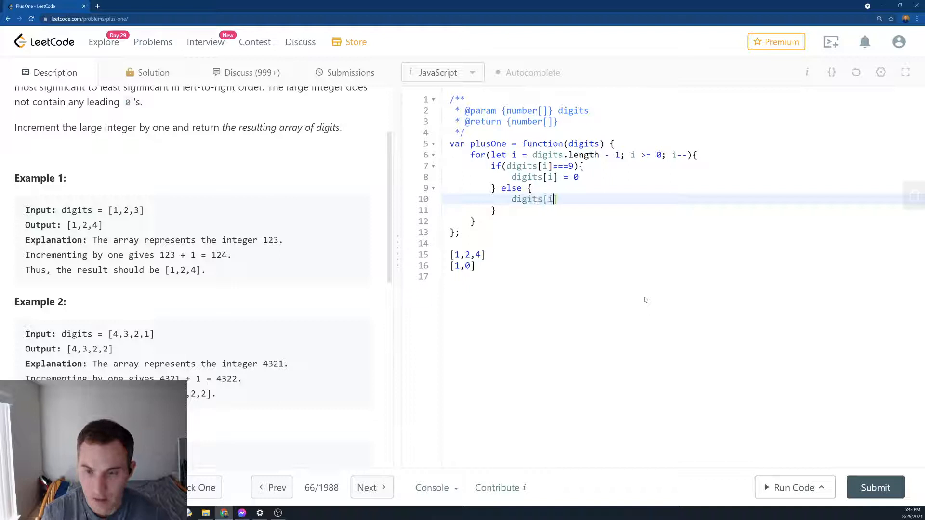
pyautogui.write(']++')
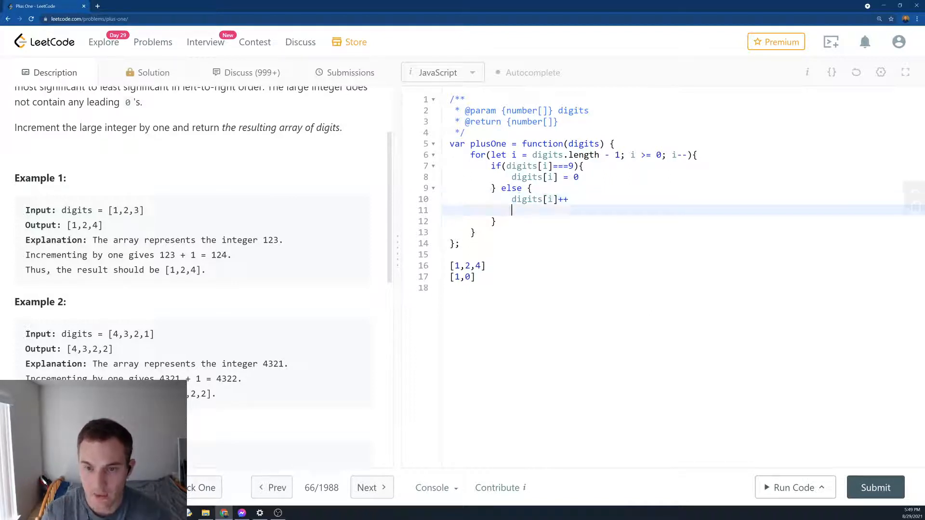
pyautogui.write('return')
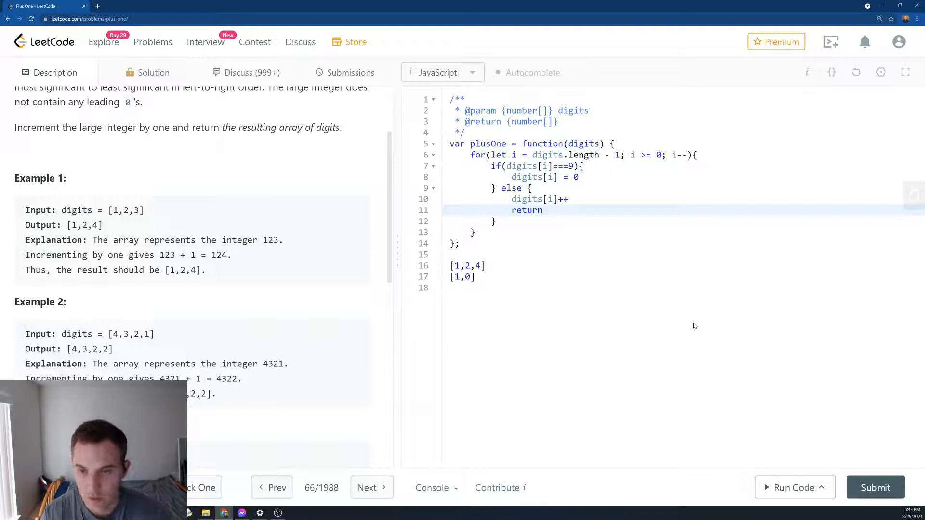
pyautogui.write('digits')
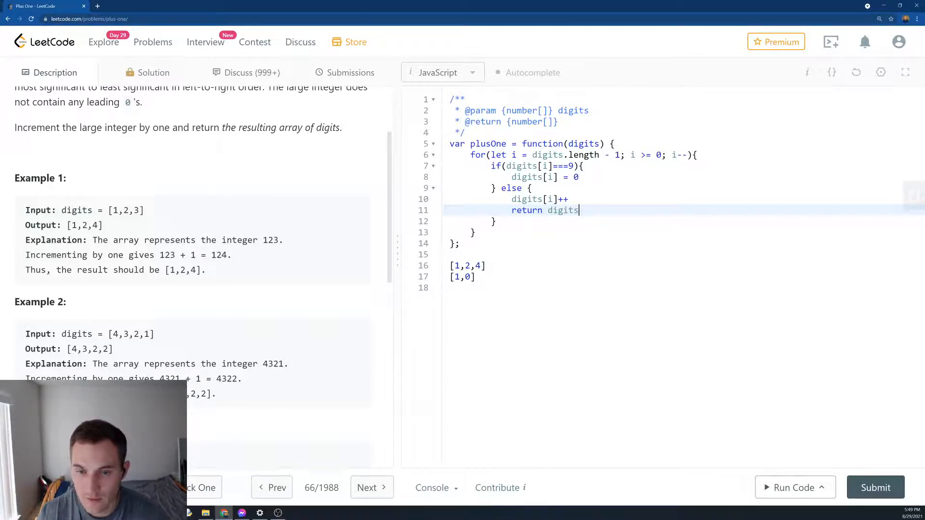
# Note the [9,9,9] test case and its expected result [1,0,0,0] below the function
pyautogui.press('Enter')
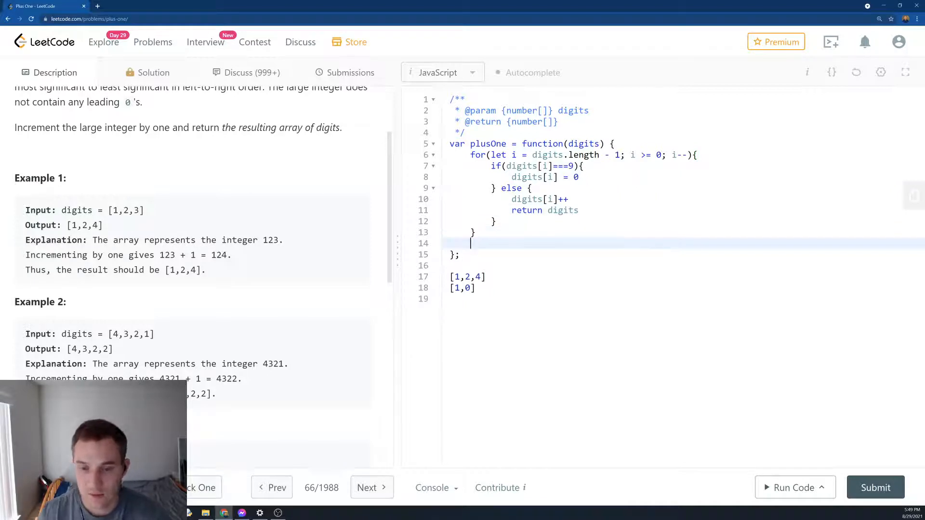
pyautogui.write('[9]')
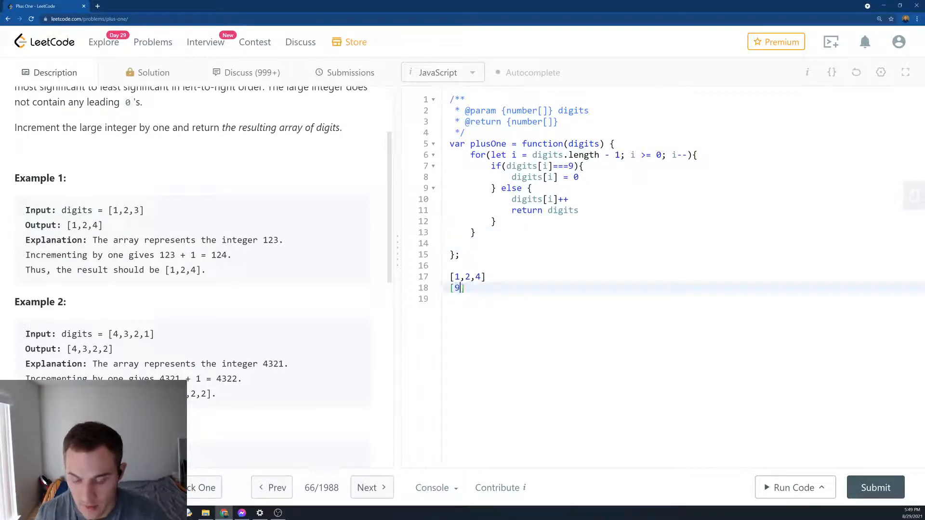
pyautogui.write(',9,9')
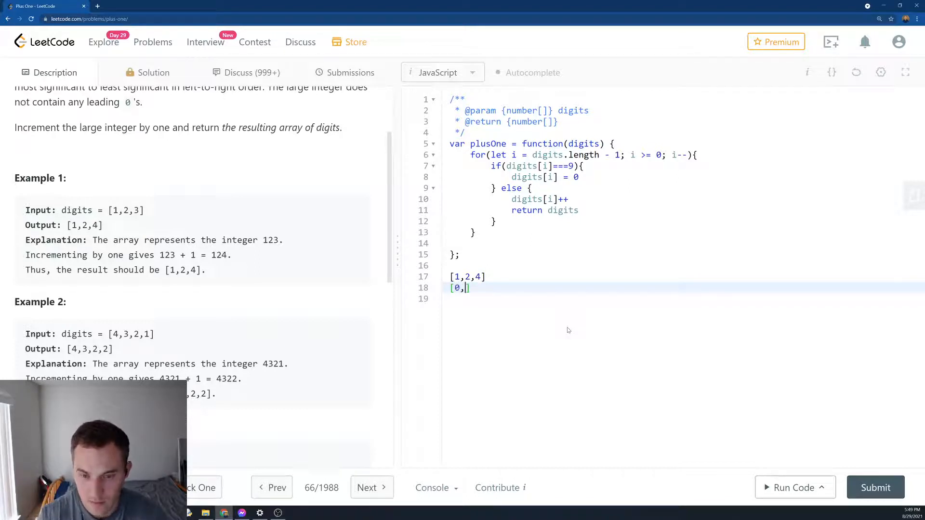
pyautogui.write('0,0]')
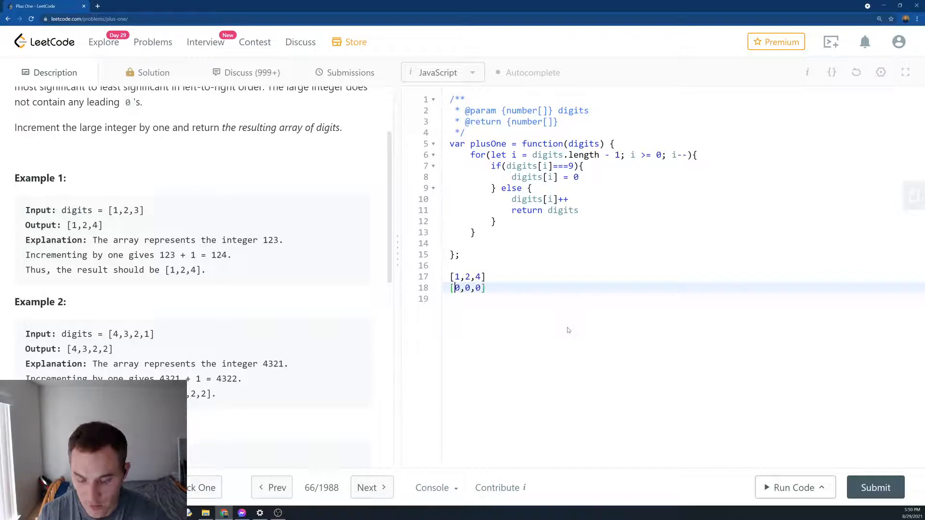
pyautogui.write('1,')
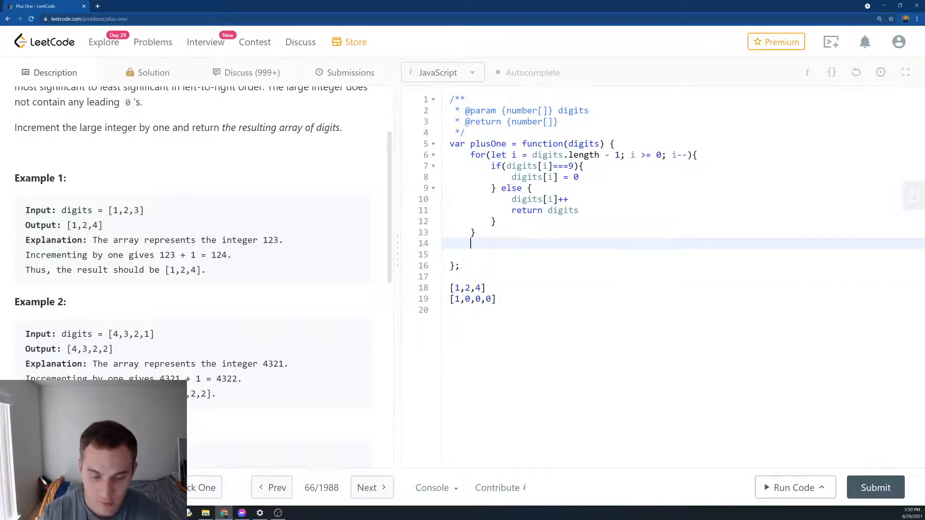
# After the loop, prepend 1 with digits.unshift(1) and return digits
pyautogui.write('digits.u')
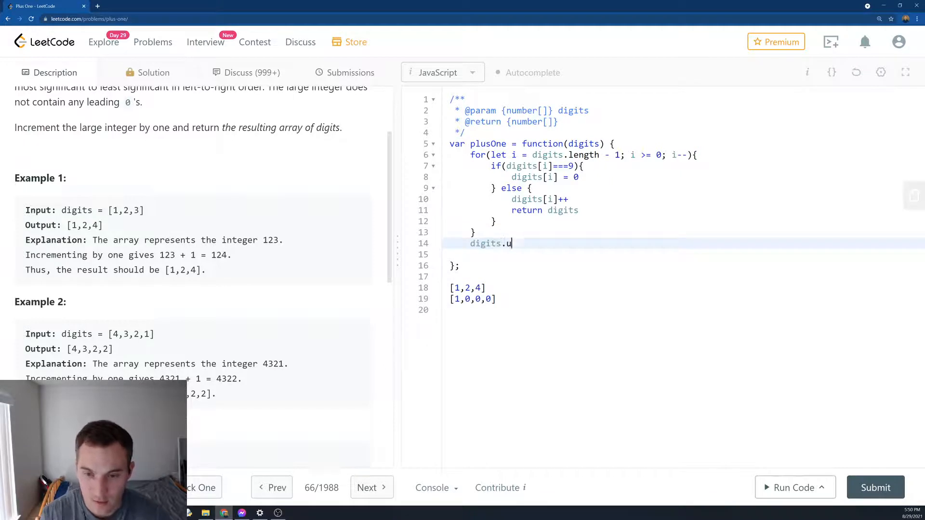
pyautogui.write('nshift(')
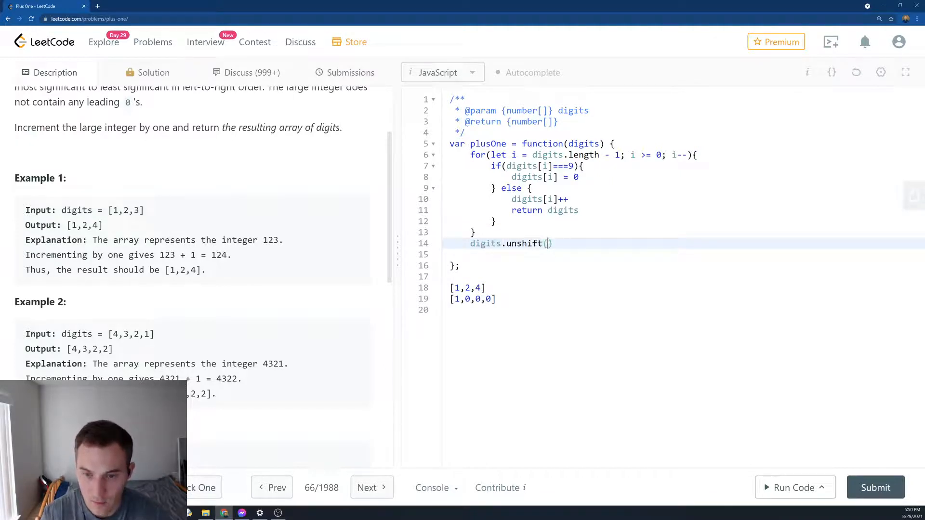
pyautogui.write('1)')
pyautogui.click(687, 254)
pyautogui.write('return')
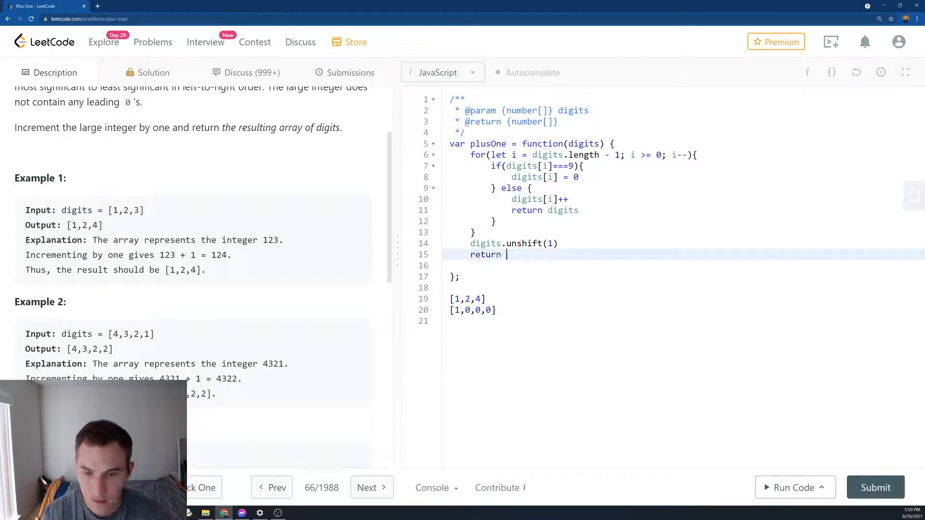
pyautogui.write('digits')
pyautogui.click(684, 298)
pyautogui.write('3')
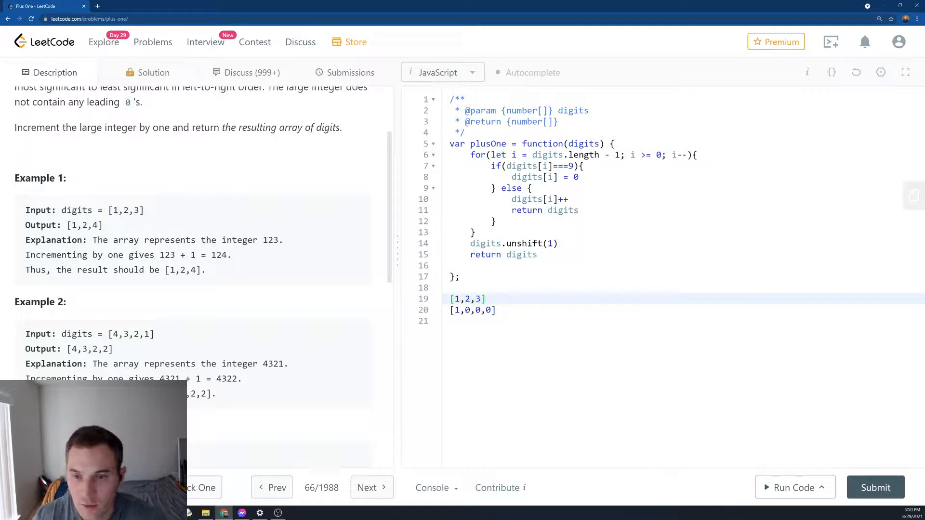
# Remove the leftover scratch example arrays below the finished function
pyautogui.moveTo(510, 199); pyautogui.dragTo(579, 210)
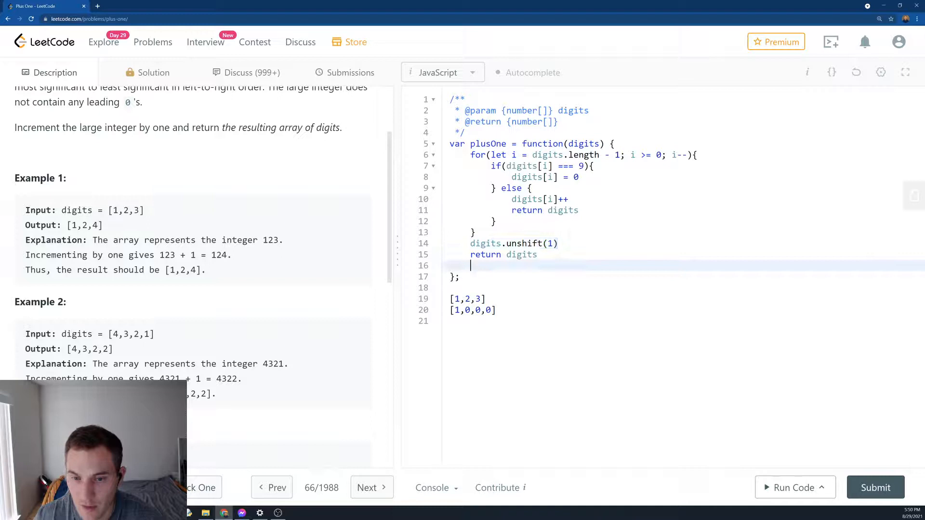
pyautogui.press('Backspace')
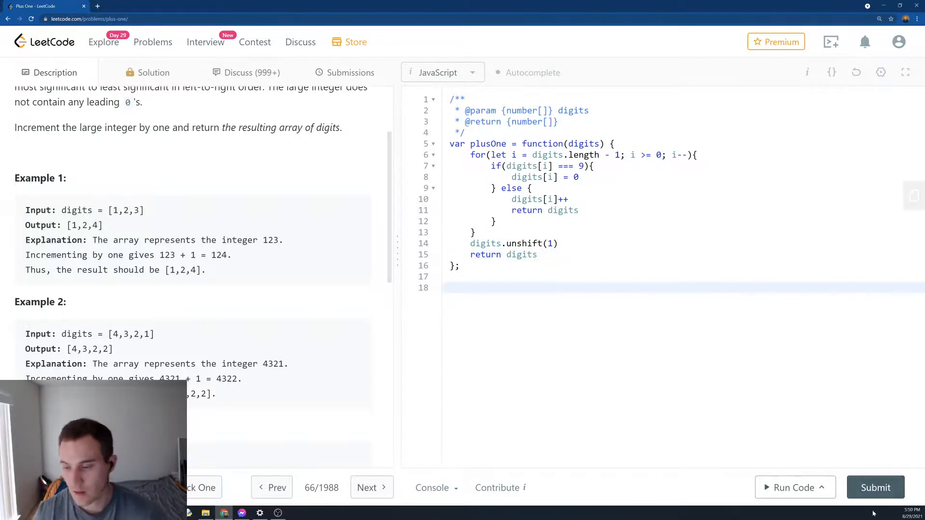
# Submit the solution and view the Success result with 120 ms runtime
pyautogui.click(874, 488)
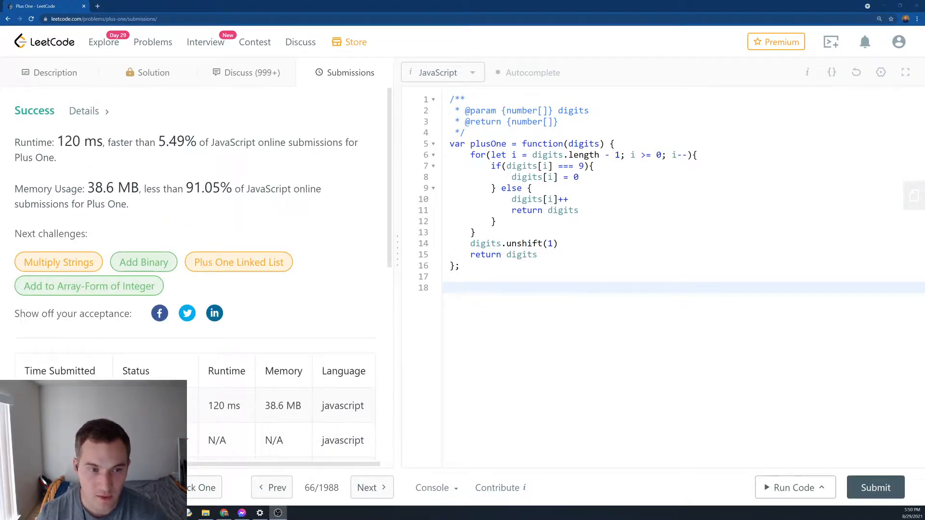
pyautogui.moveTo(180, 188); pyautogui.dragTo(239, 188)
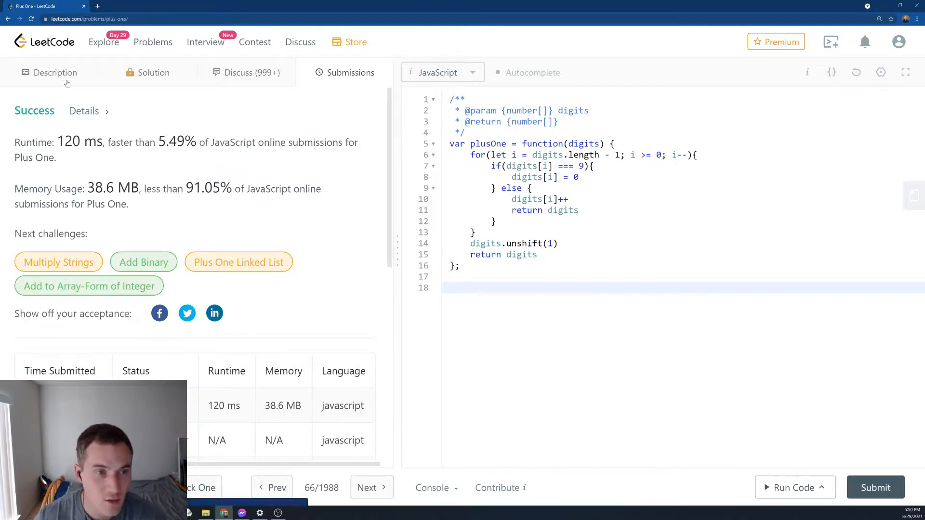
# Return to the Plus One problem description
pyautogui.click(54, 73)
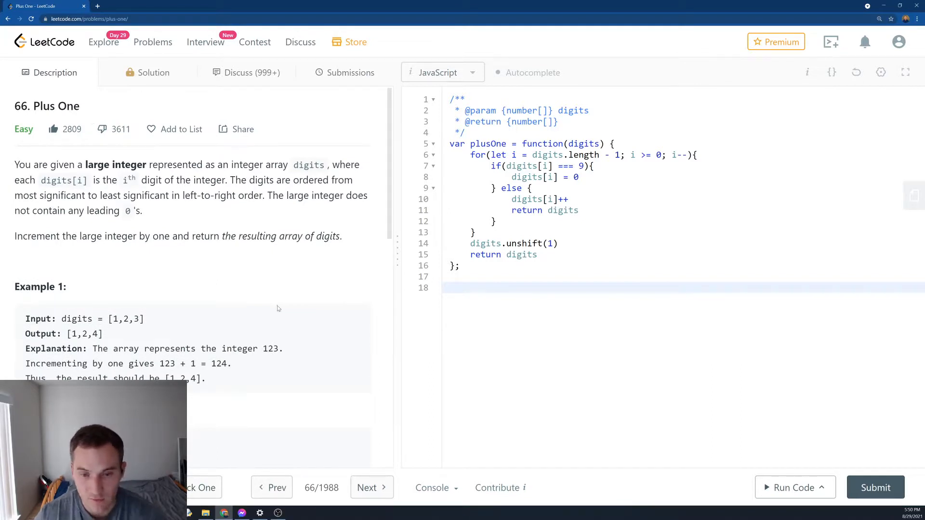
pyautogui.moveTo(306, 266)
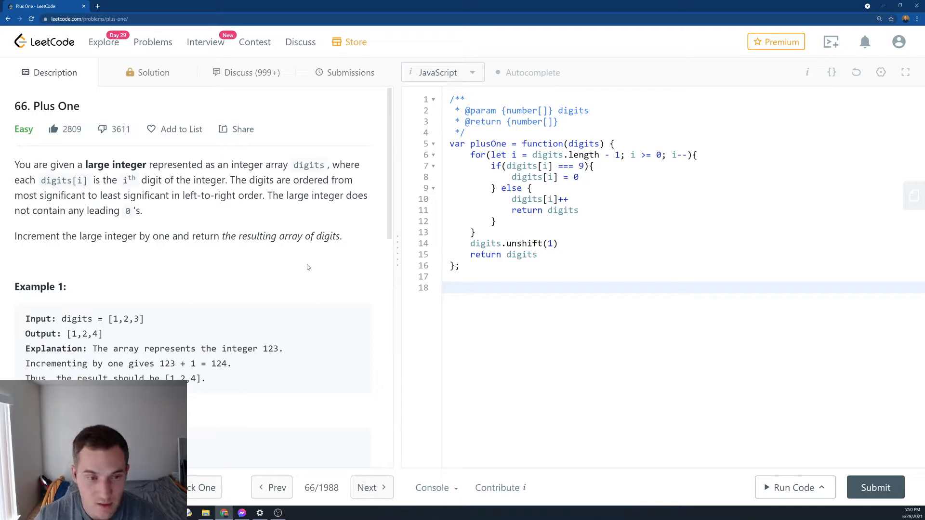
pyautogui.moveTo(607, 339)
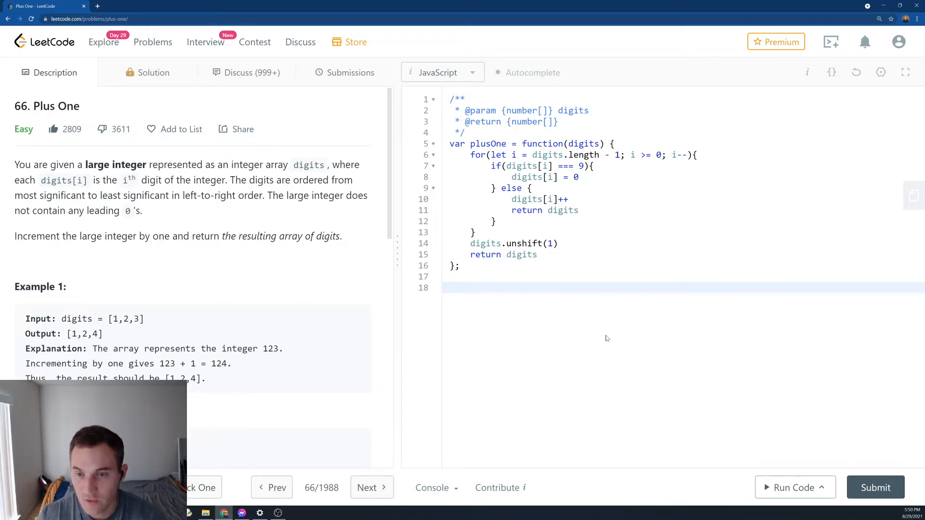